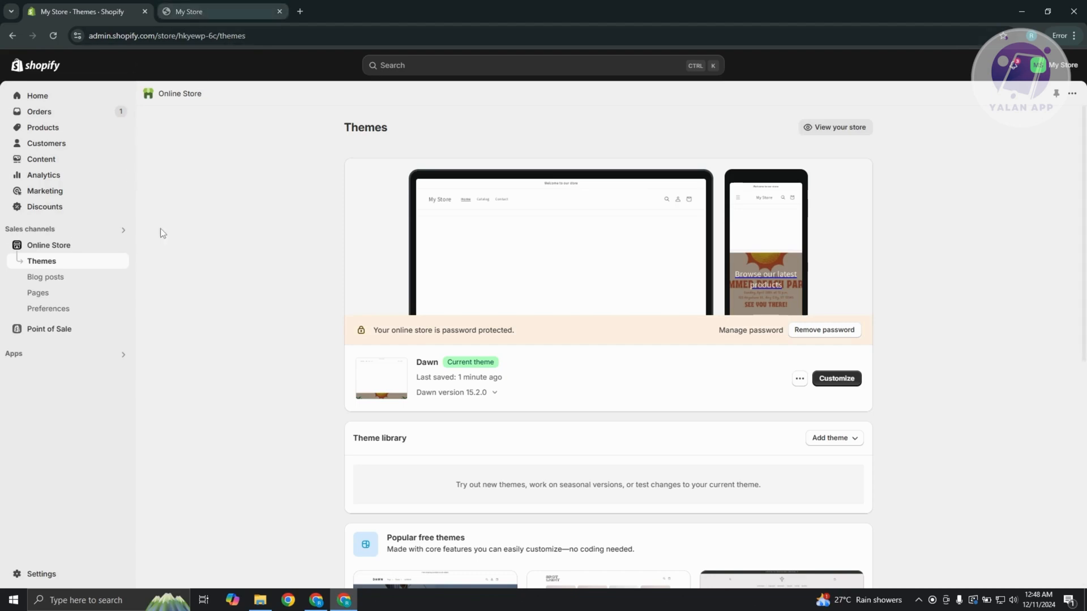
mouse_move(46, 276)
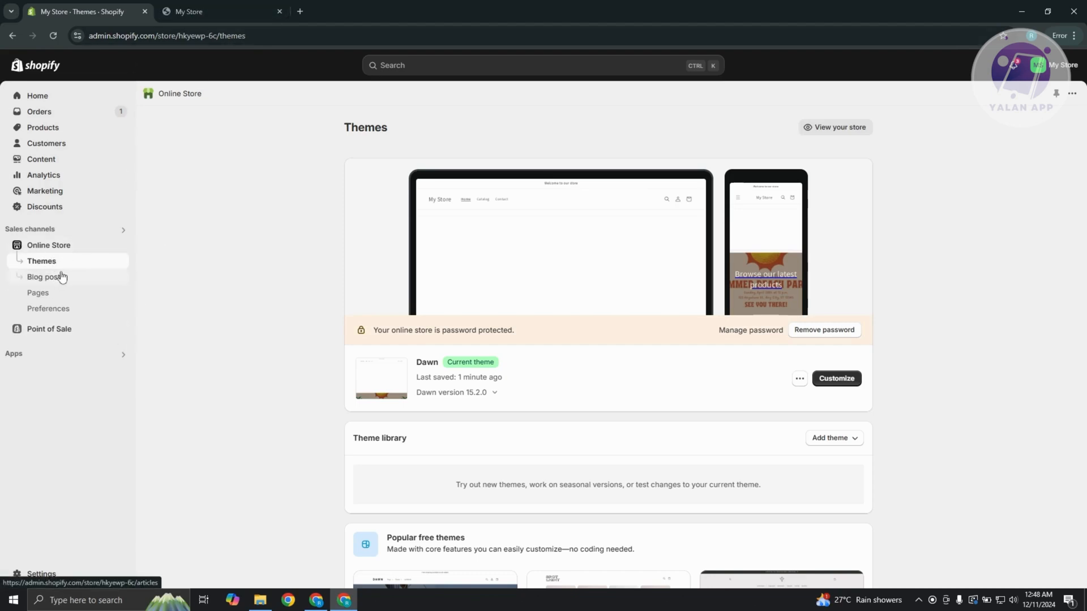
Launch the theme customizer for the live Dawn theme
click(836, 378)
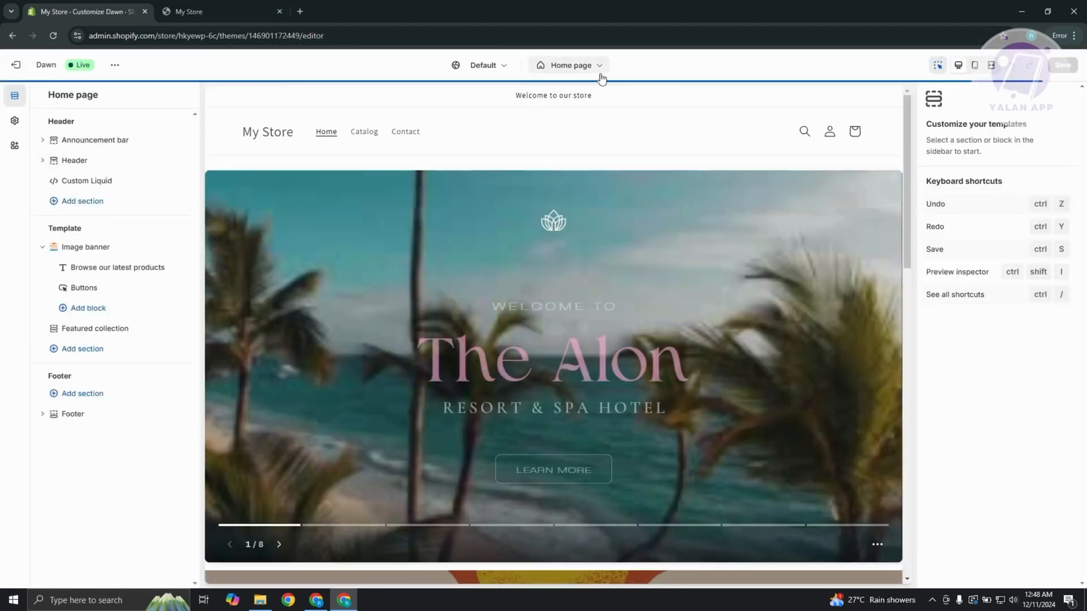
Switch the editor preview to Products > Default product template
click(569, 65)
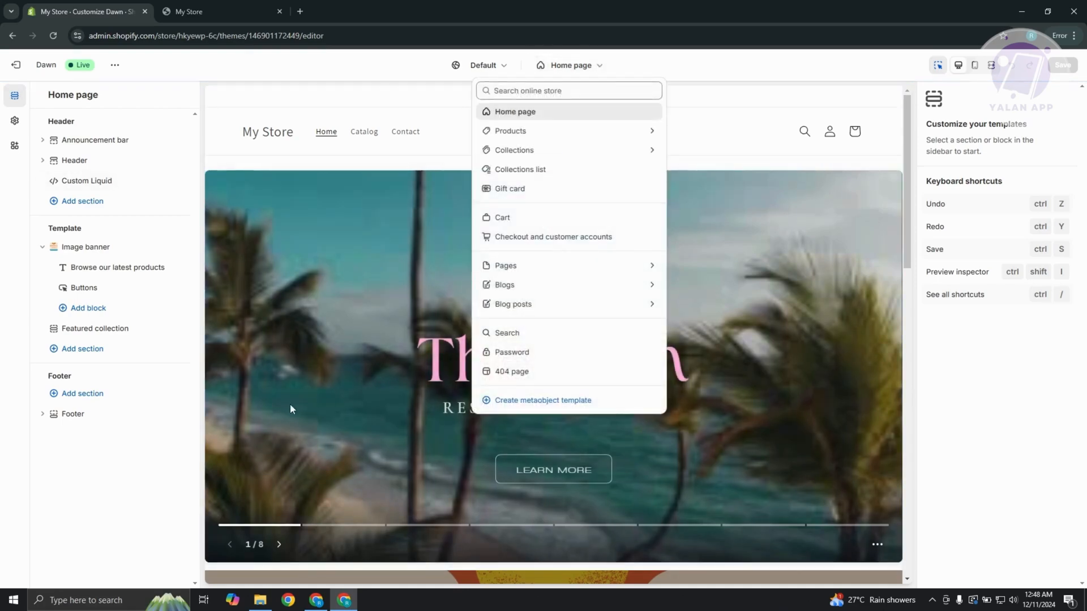
click(510, 131)
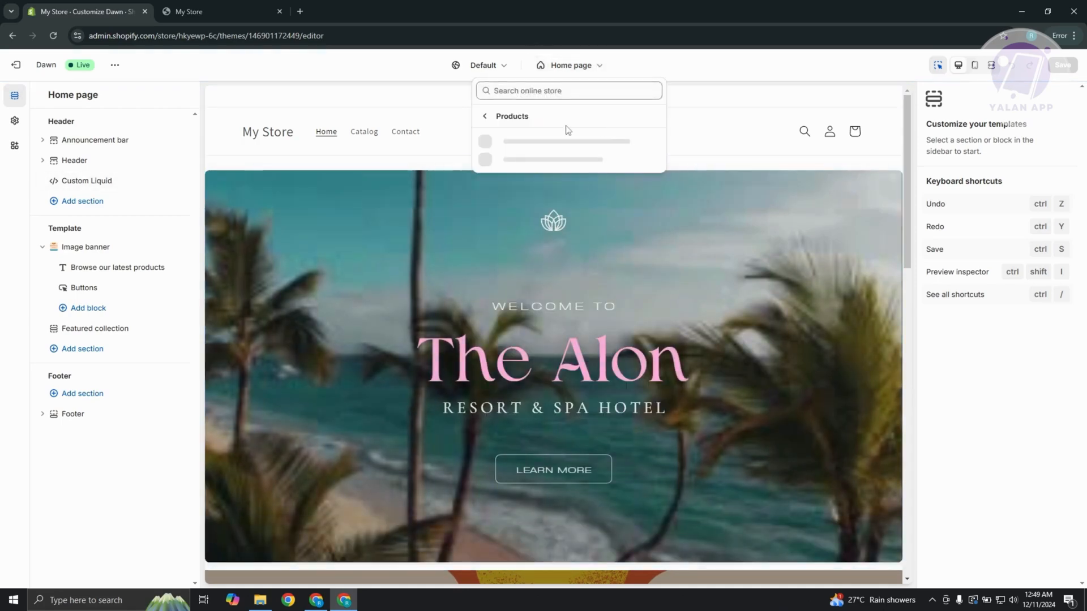
click(555, 140)
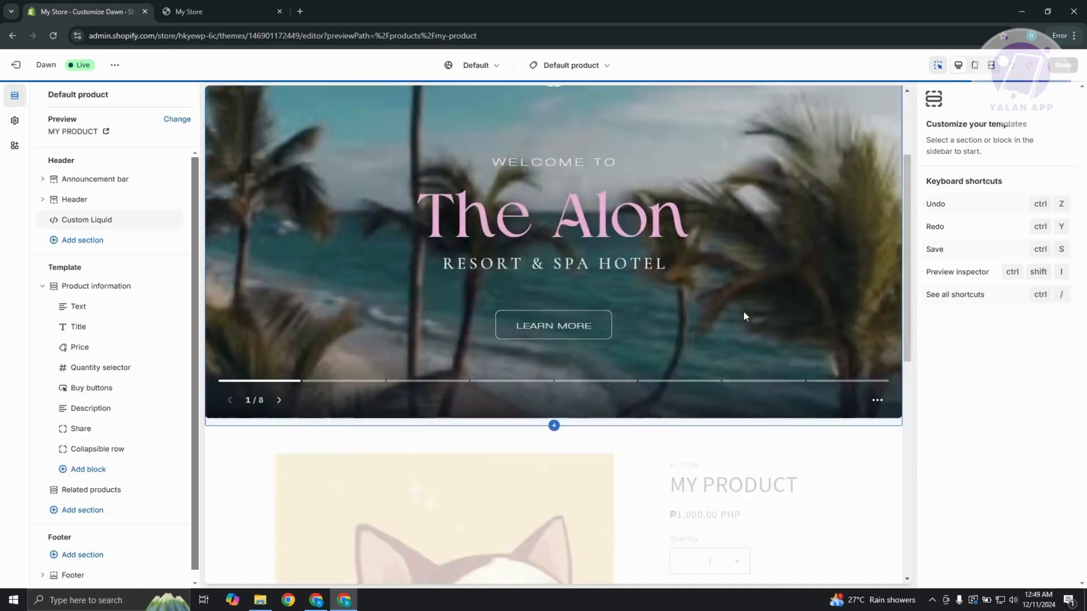
scroll(down, 3)
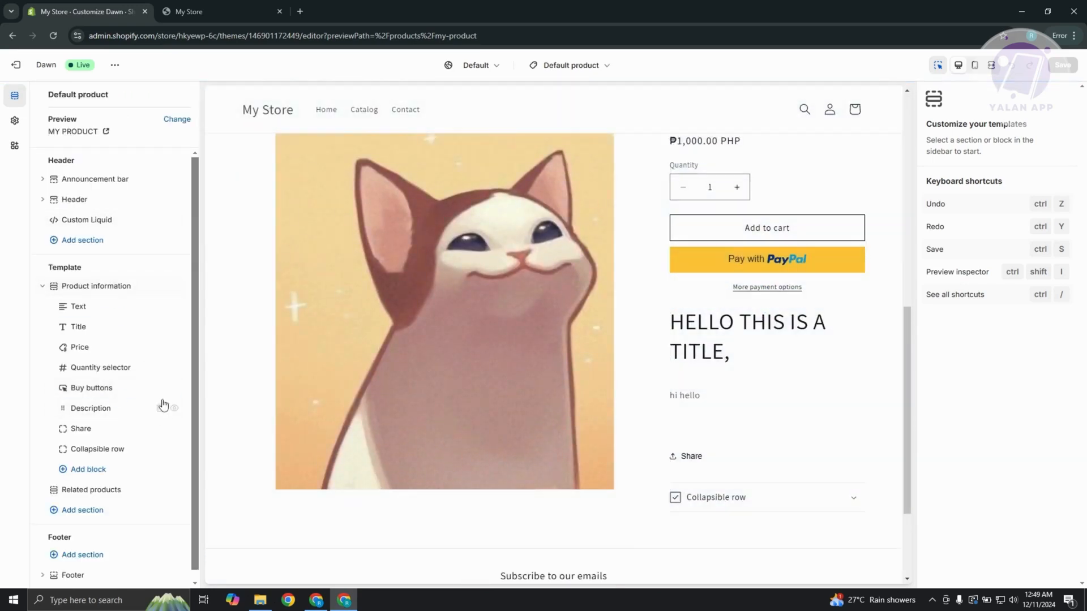
mouse_move(78, 307)
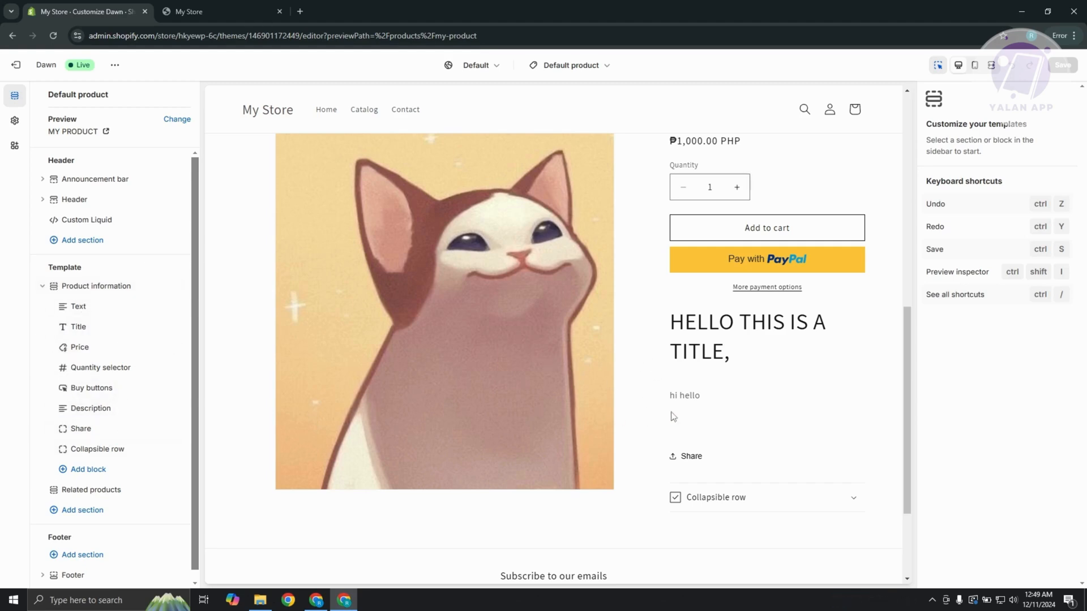
mouse_move(129, 345)
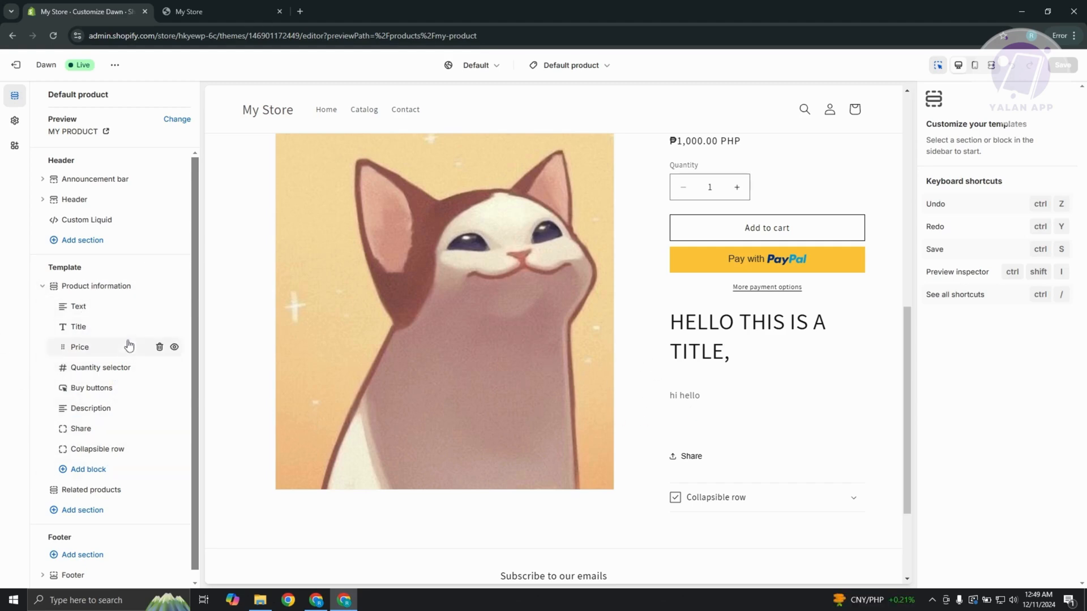
click(79, 346)
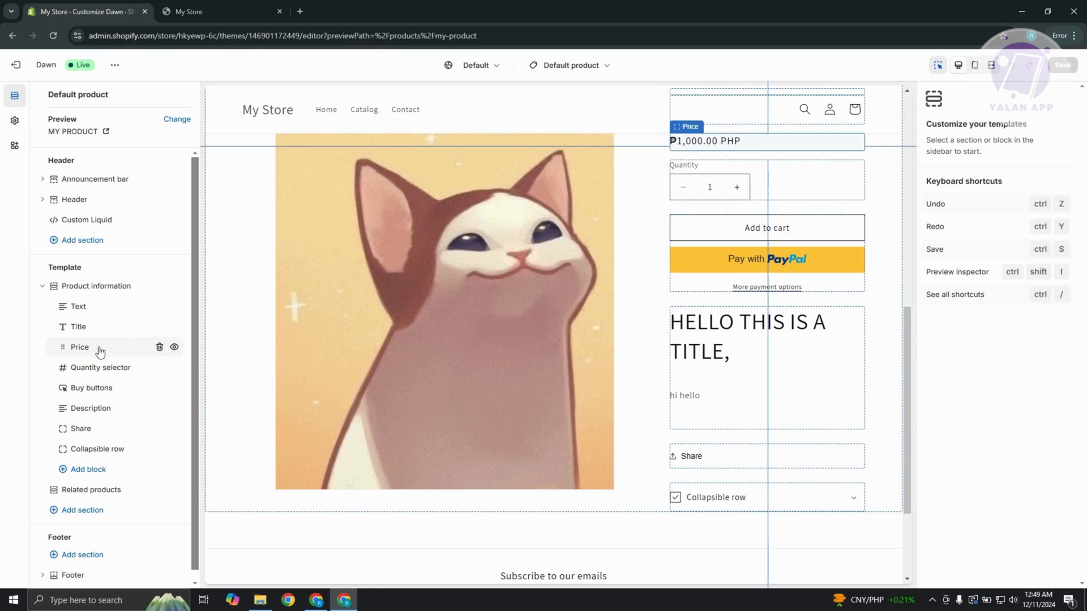
click(94, 449)
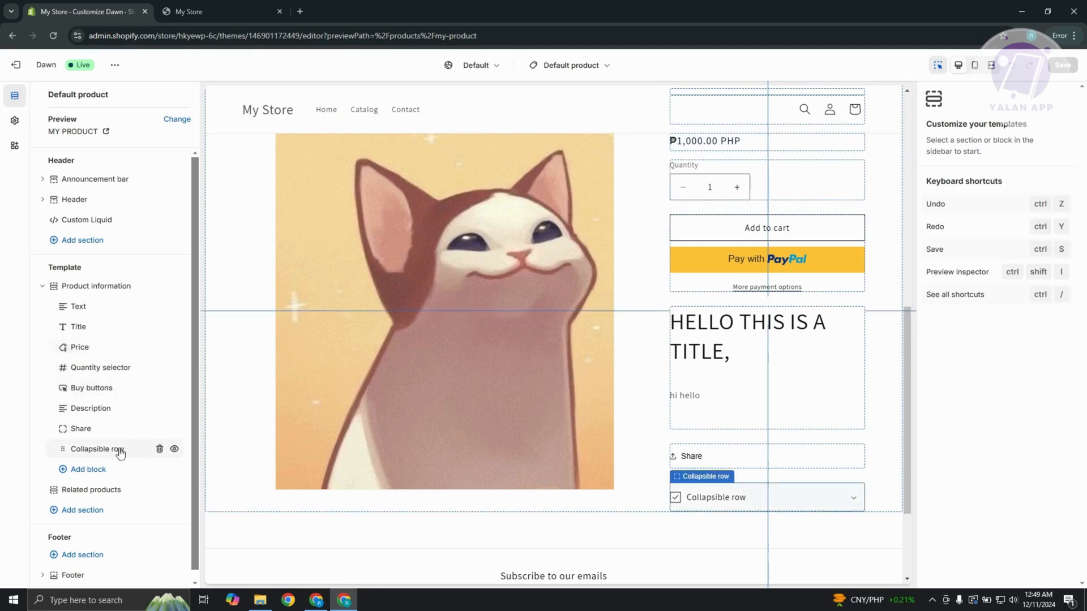
mouse_move(111, 447)
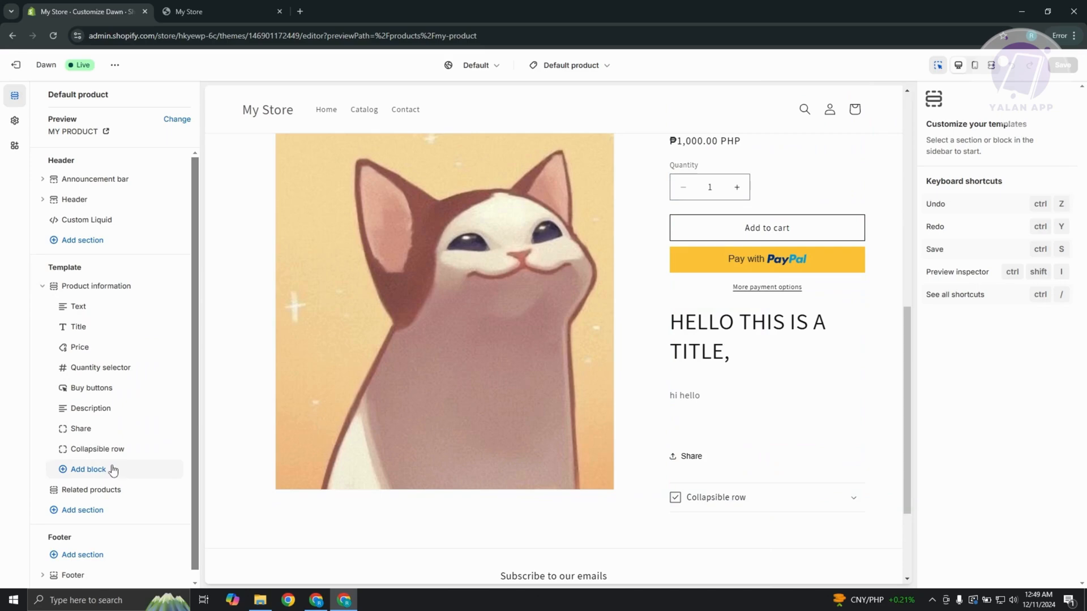
mouse_move(102, 476)
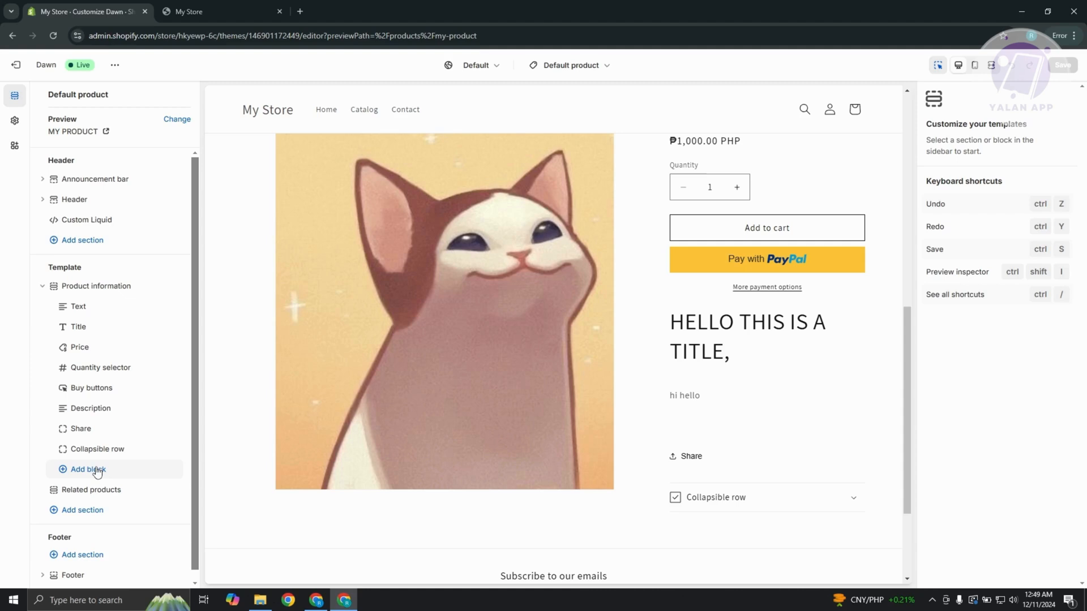
Add a Variant picker block to the Product information section
click(87, 469)
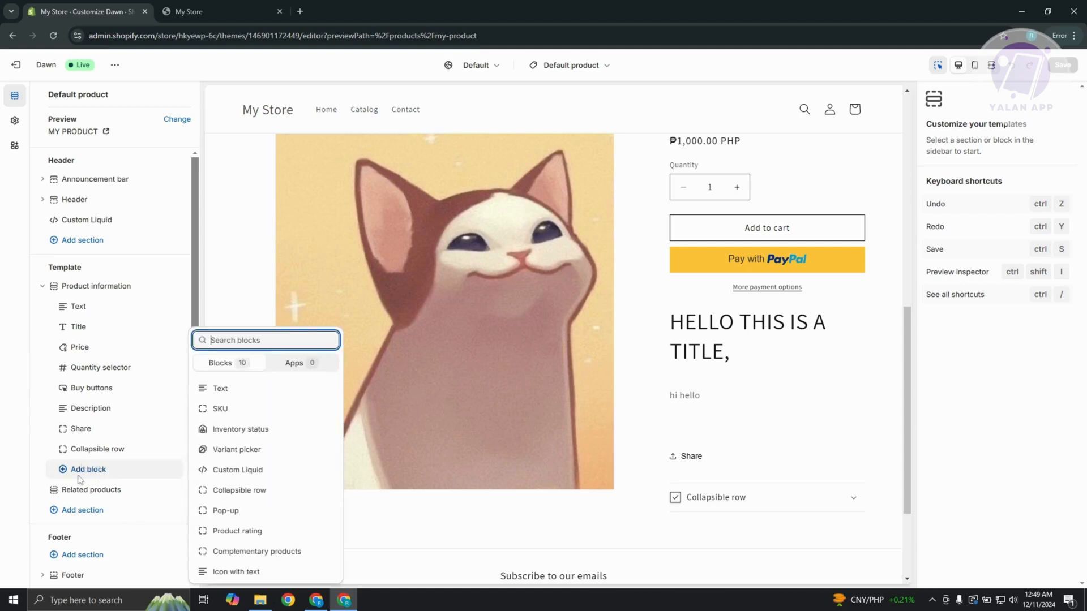
mouse_move(265, 450)
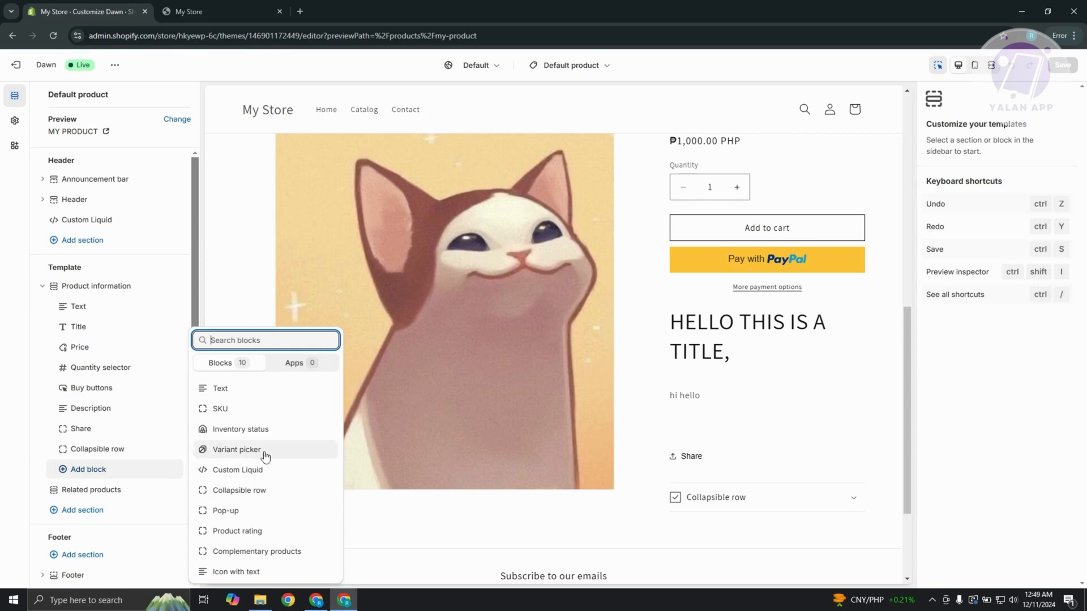
click(237, 449)
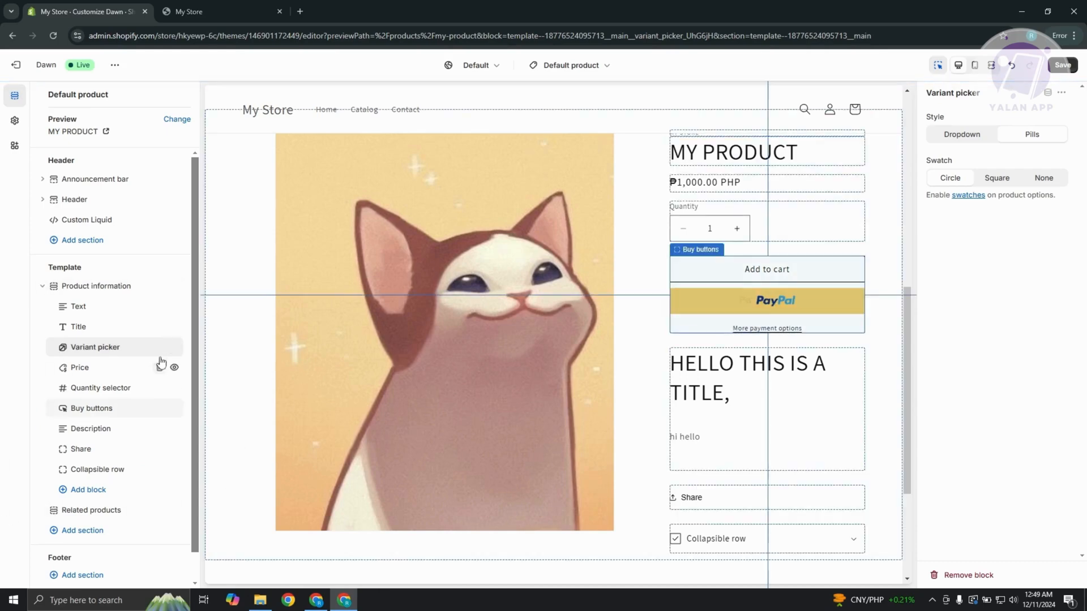
Reopen the Product information block list, now without Variant picker
click(87, 490)
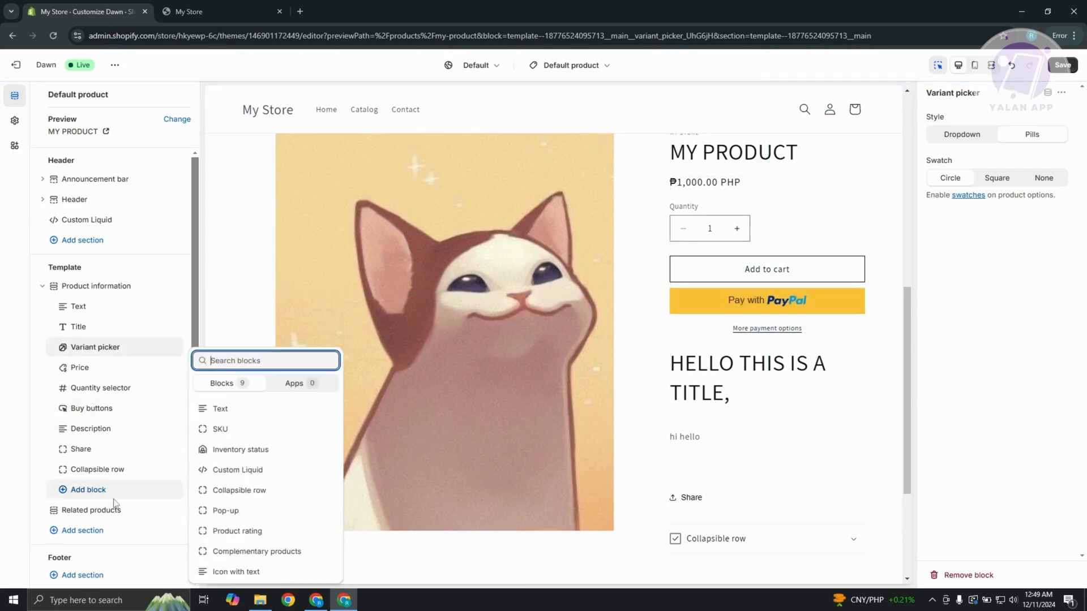
mouse_move(292, 478)
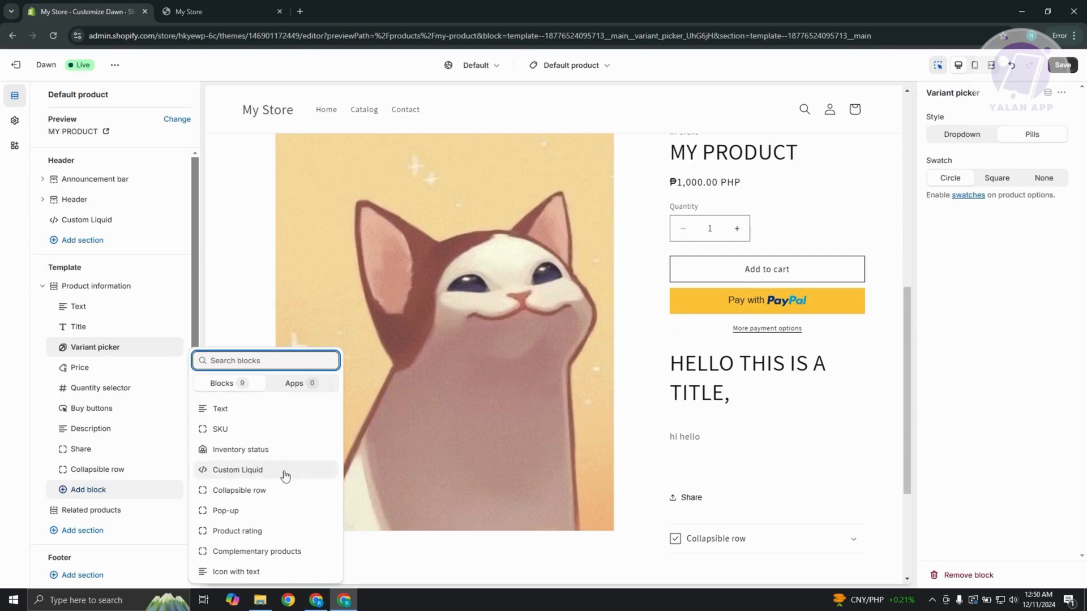
mouse_move(270, 500)
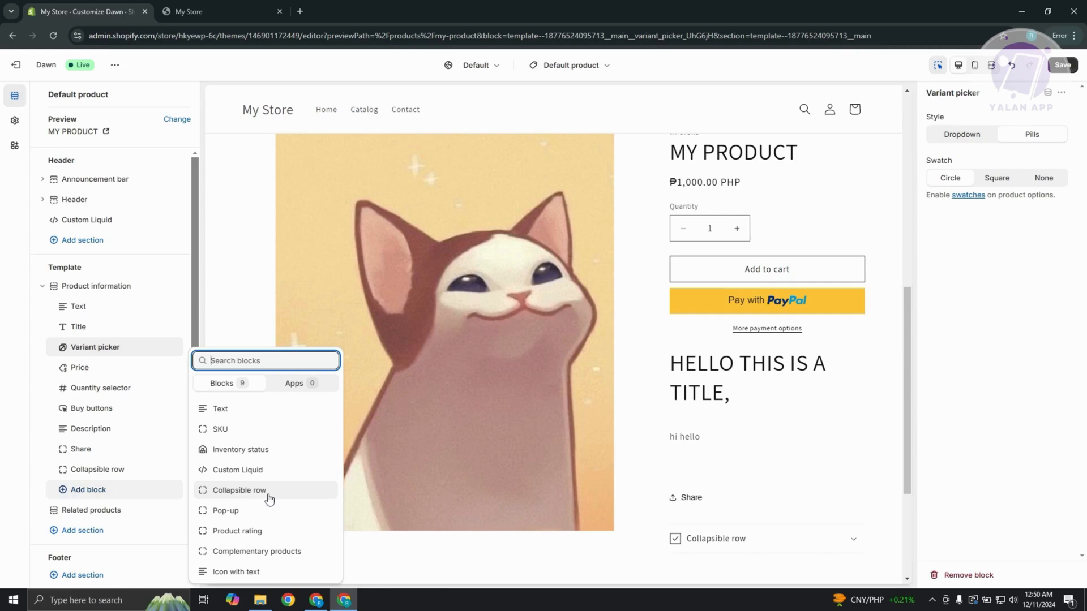
mouse_move(240, 449)
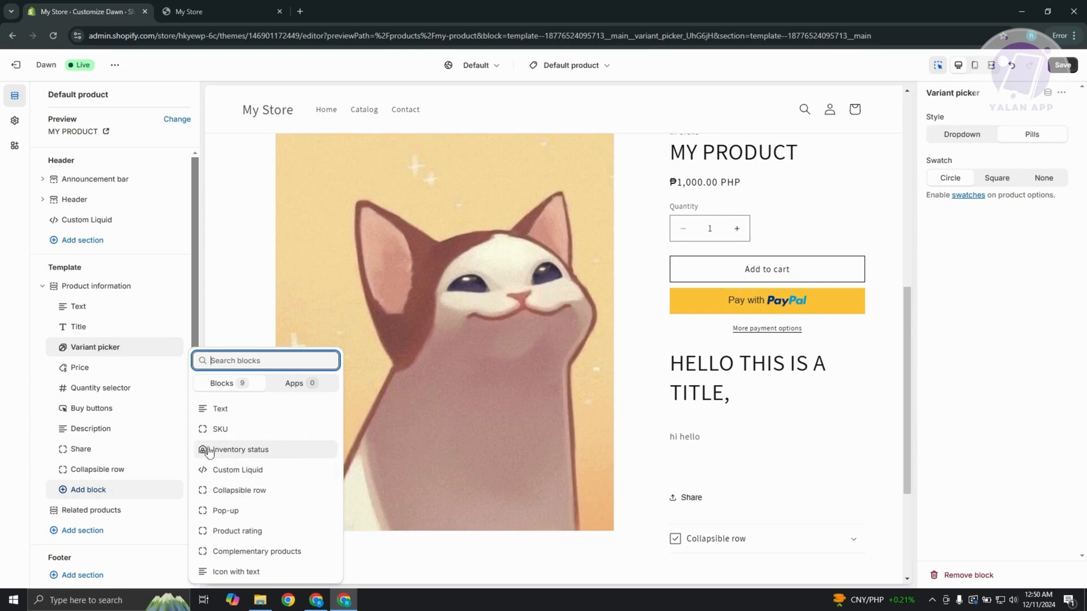
mouse_move(187, 458)
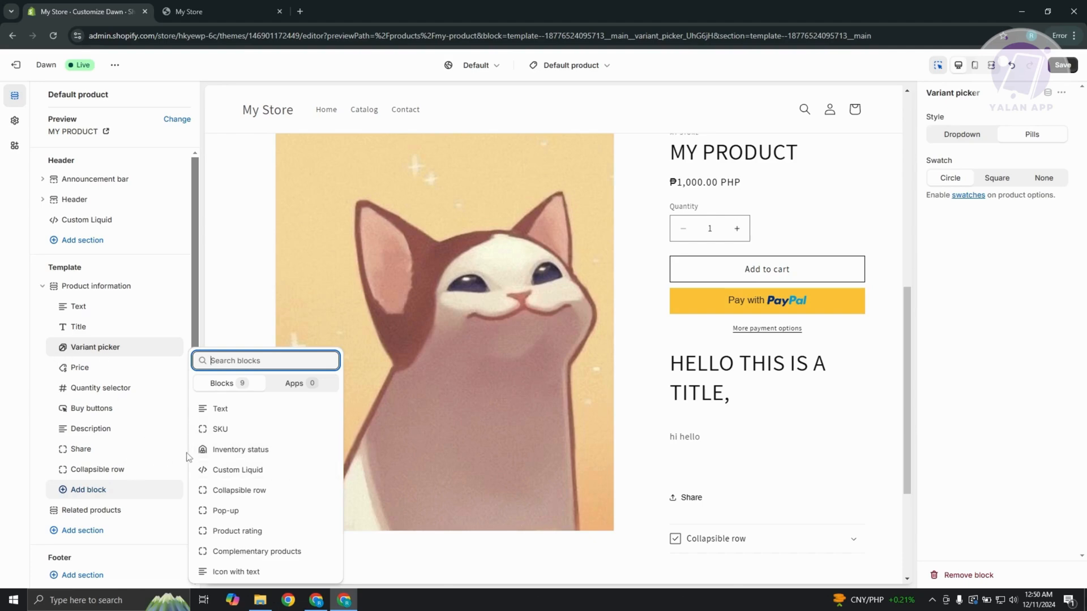
mouse_move(45, 133)
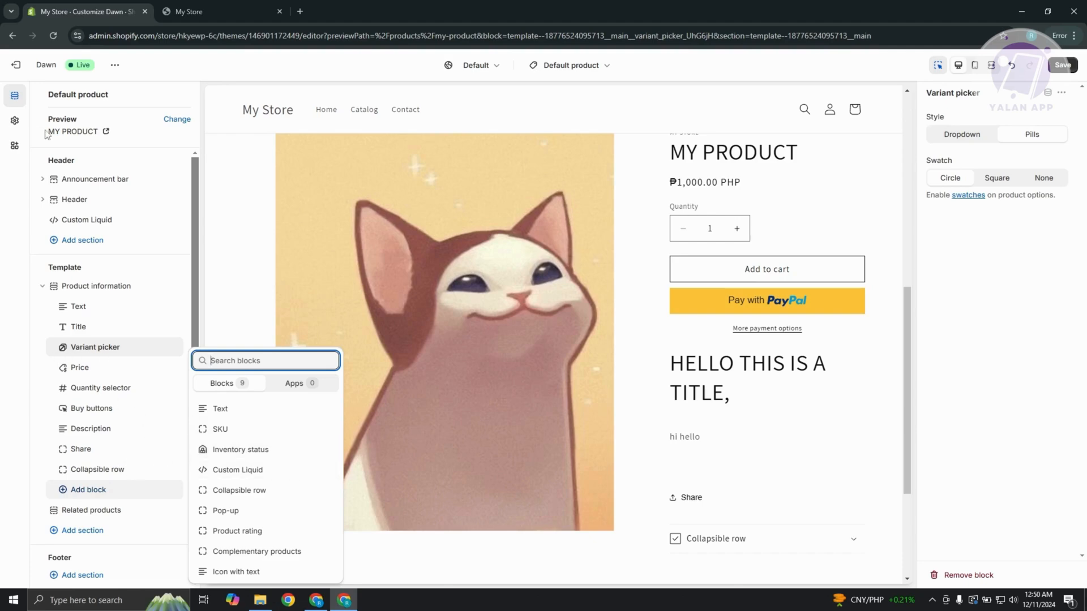
mouse_move(41, 298)
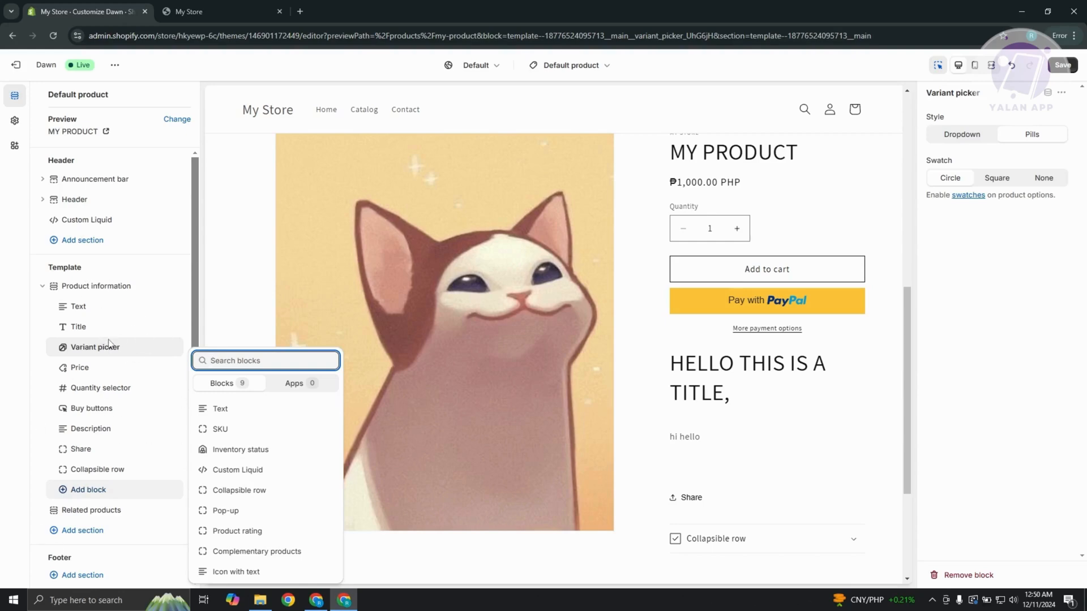
mouse_move(143, 359)
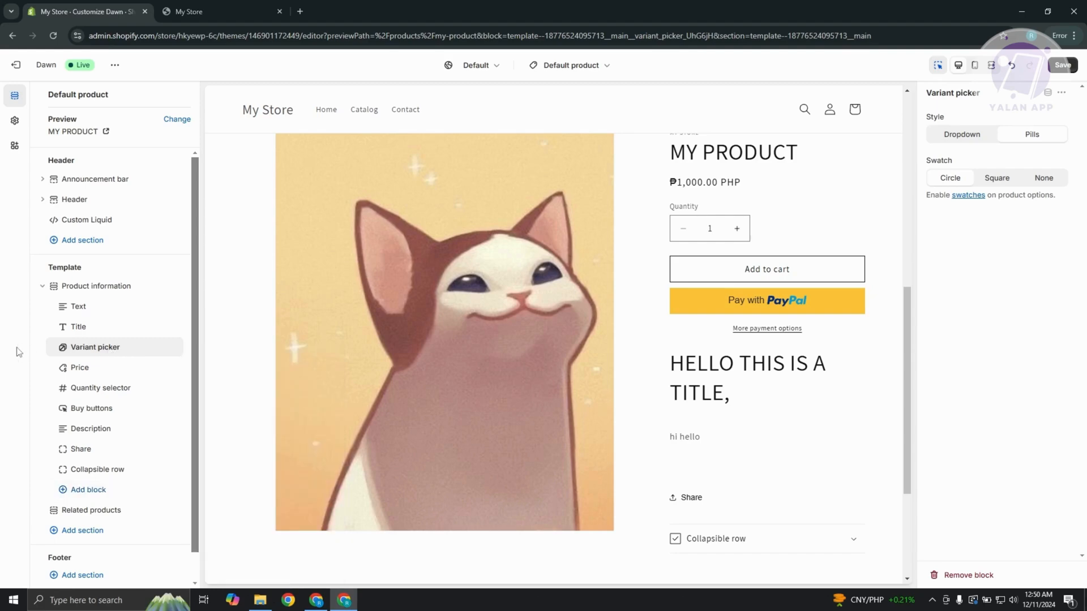
mouse_move(15, 65)
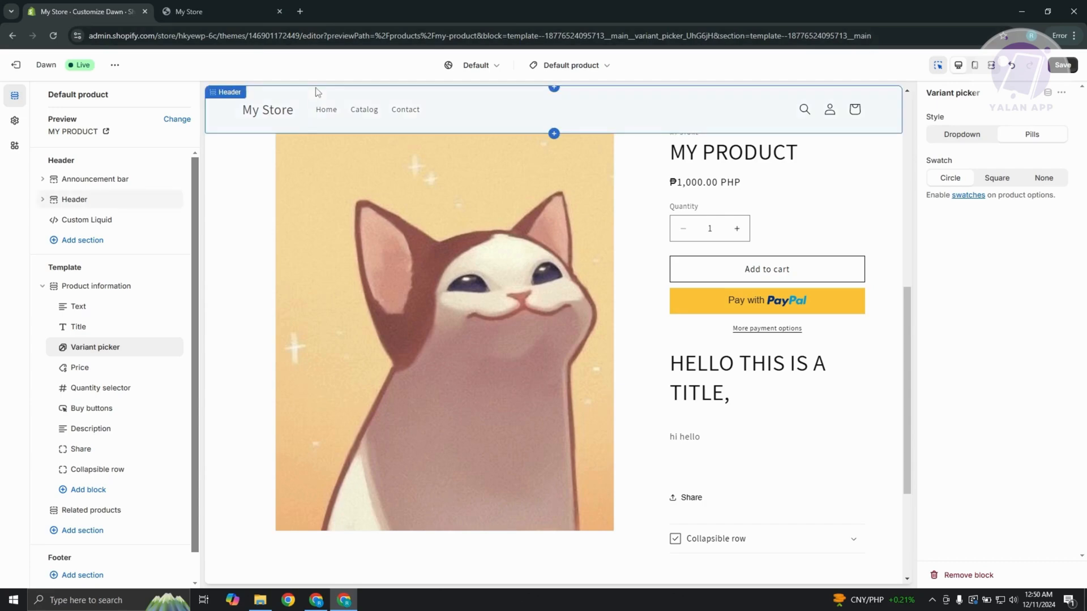
mouse_move(155, 375)
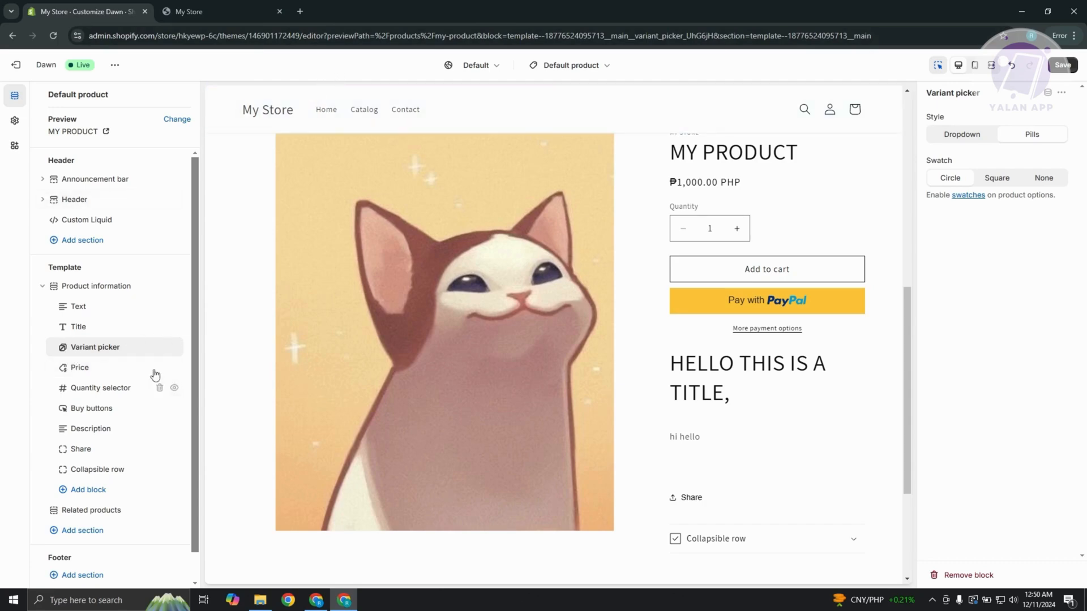
mouse_move(105, 349)
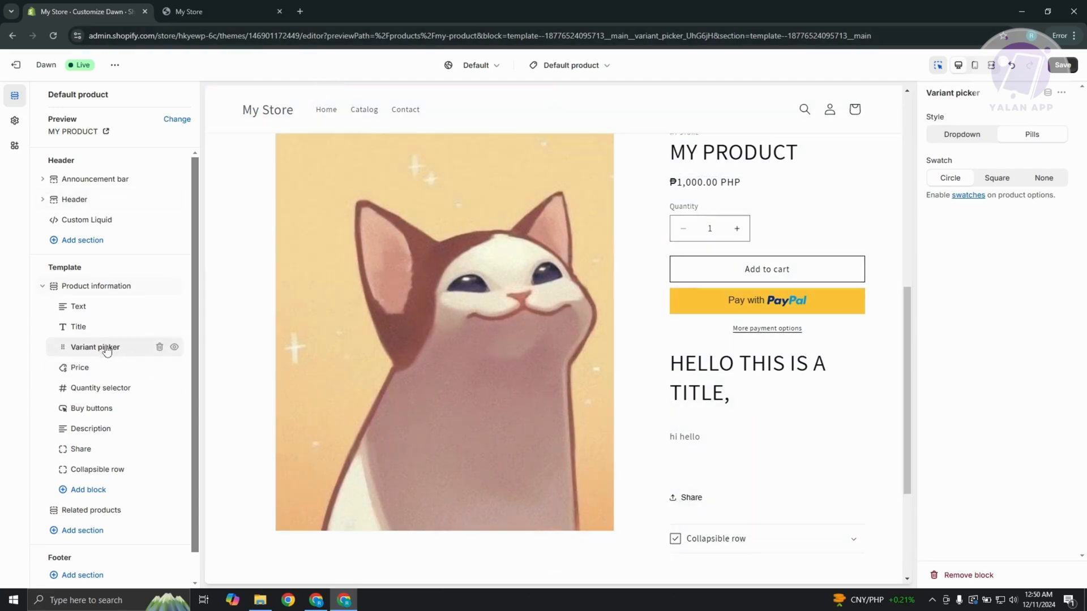
mouse_move(35, 72)
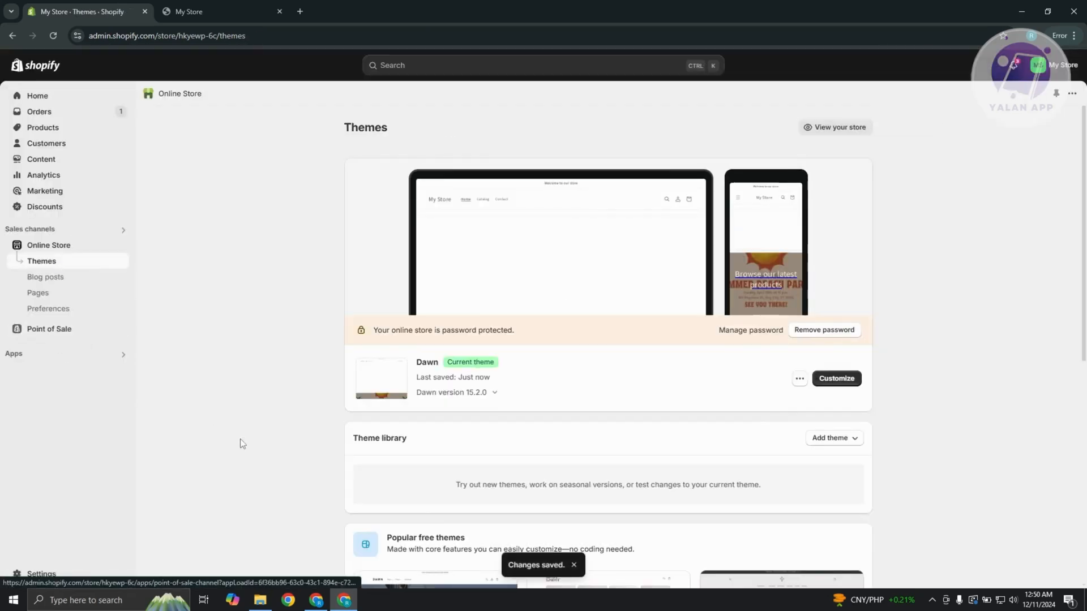
mouse_move(801, 442)
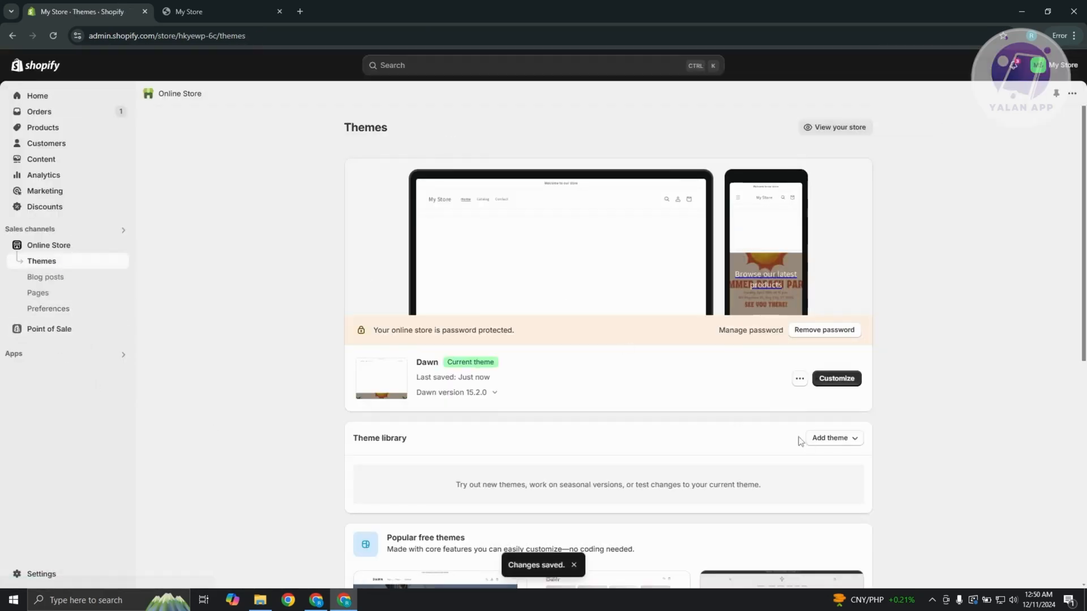
Show the three-dot actions menu for the Dawn theme on the Themes page
click(799, 378)
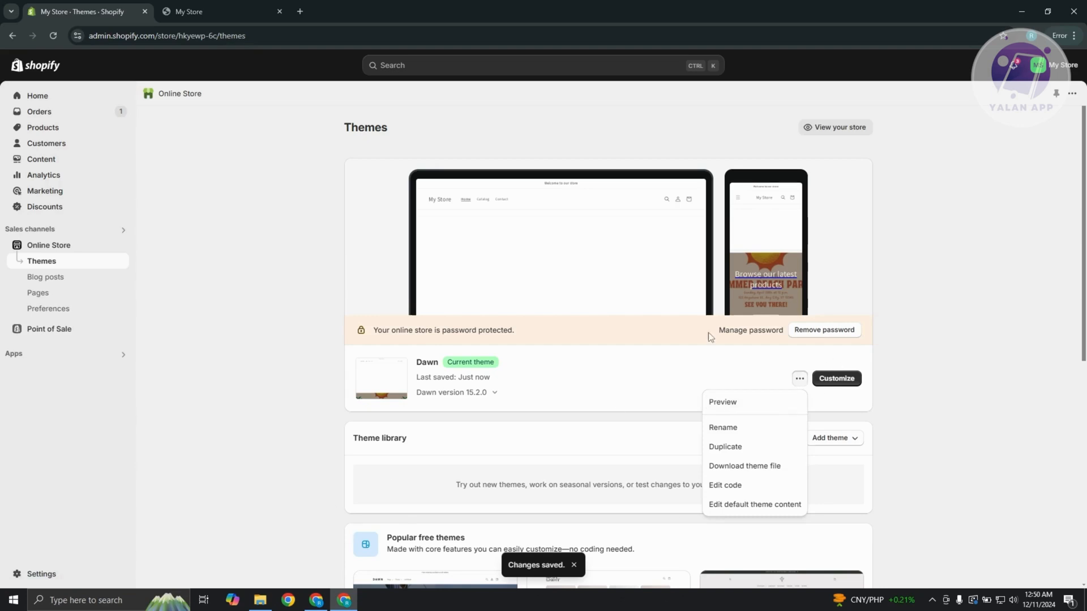
mouse_move(775, 503)
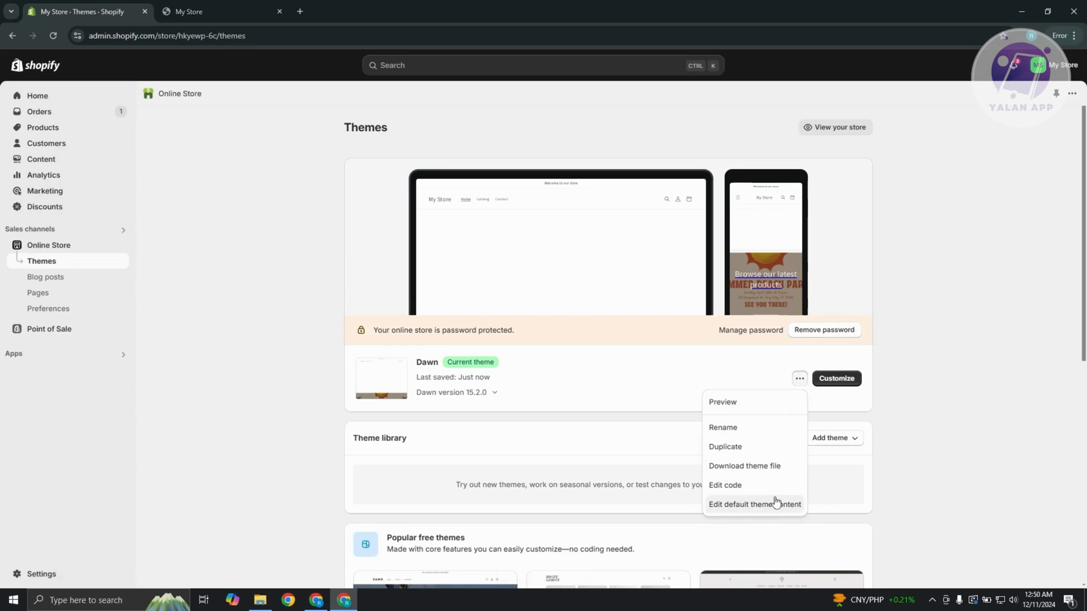
mouse_move(726, 487)
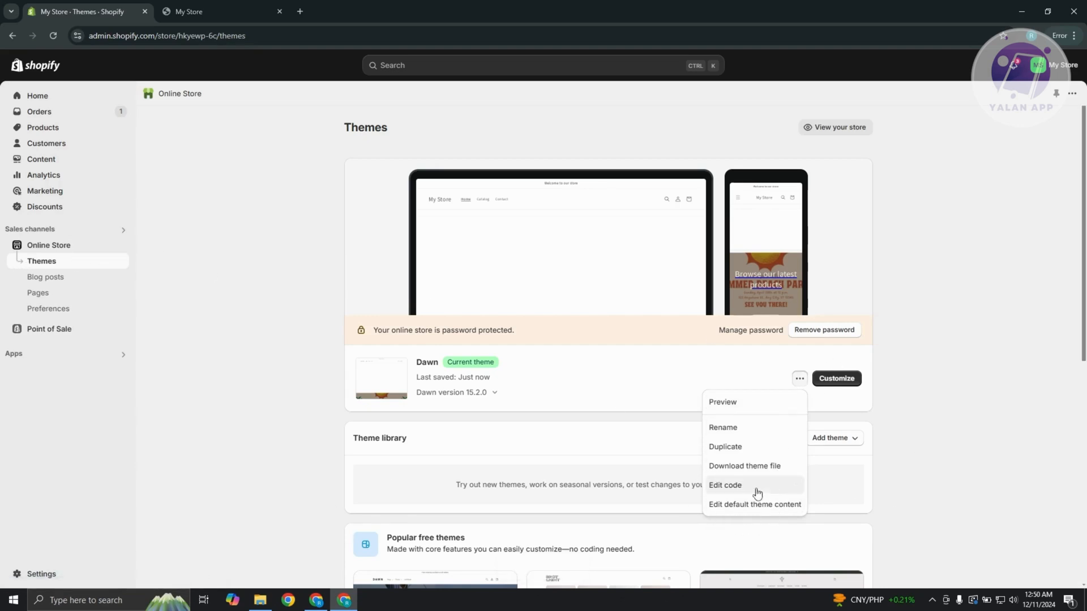
Choose Edit code to enter the Dawn theme's code editor
click(725, 484)
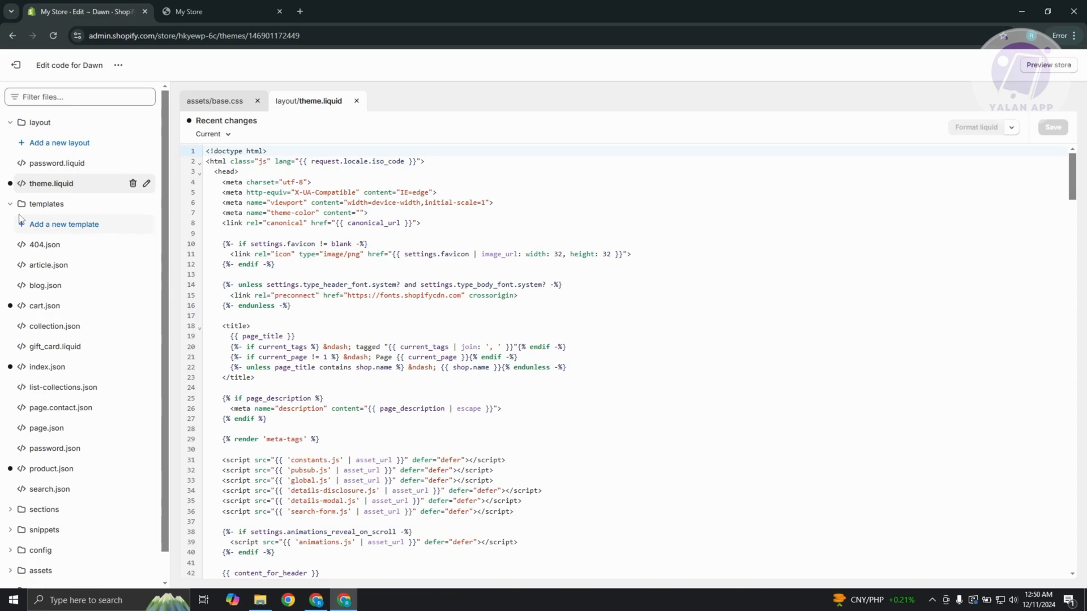
mouse_move(254, 103)
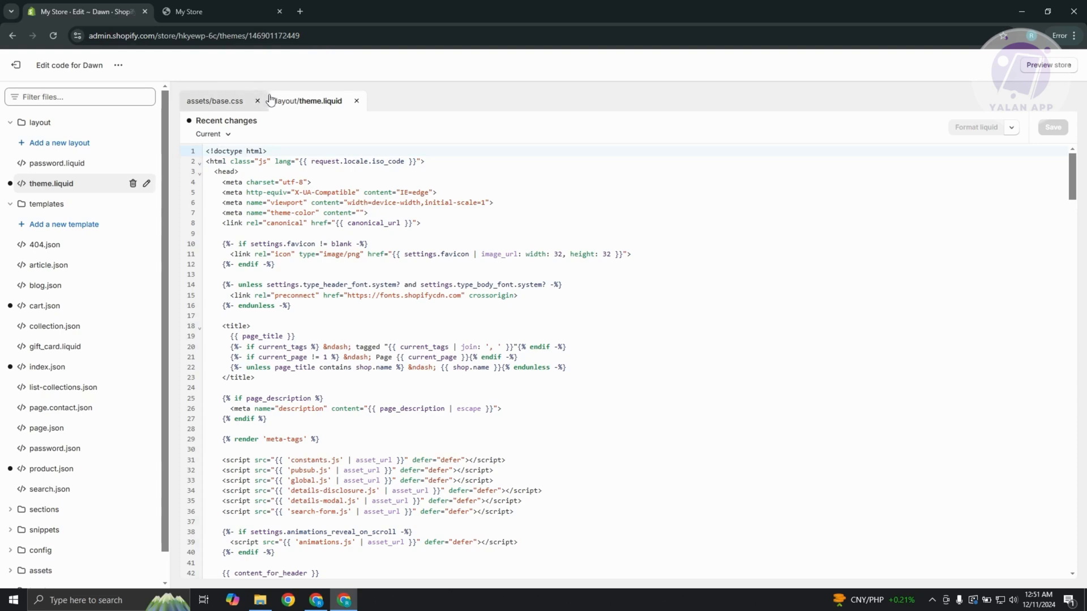
mouse_move(318, 148)
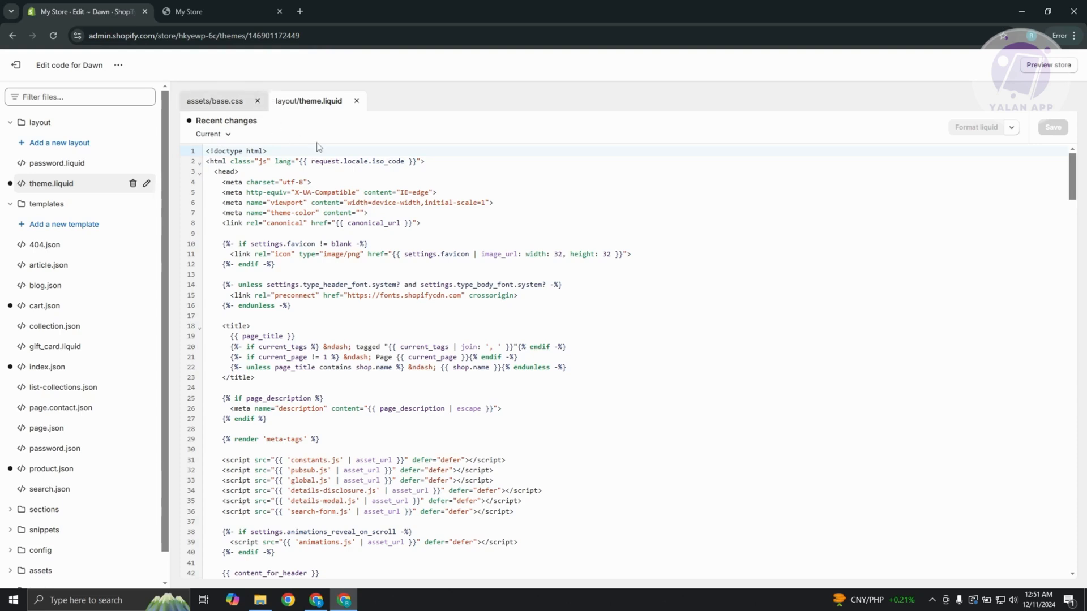